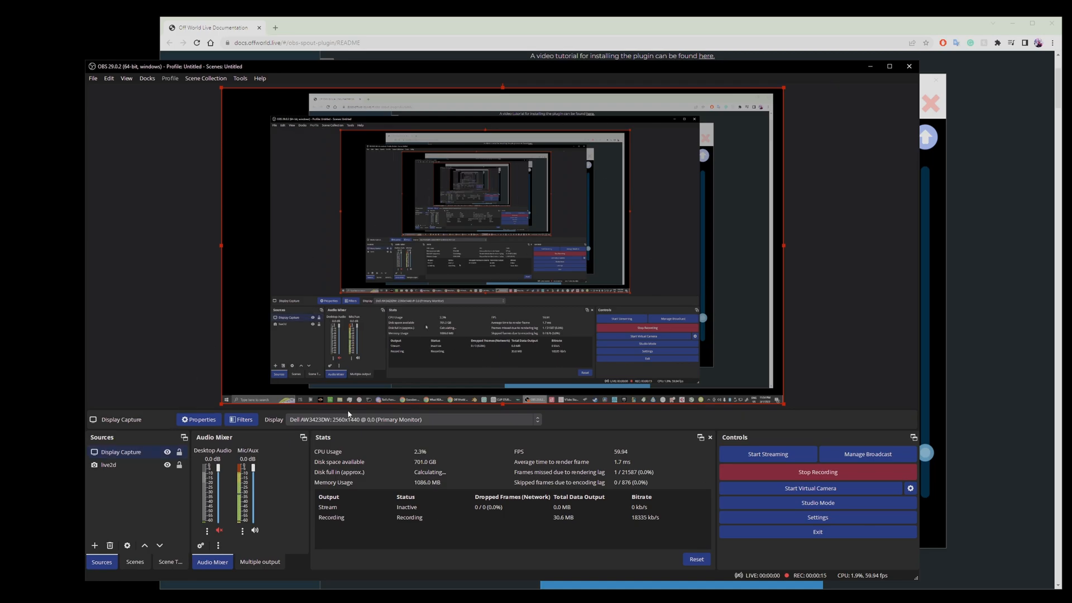
pyautogui.moveTo(120, 487)
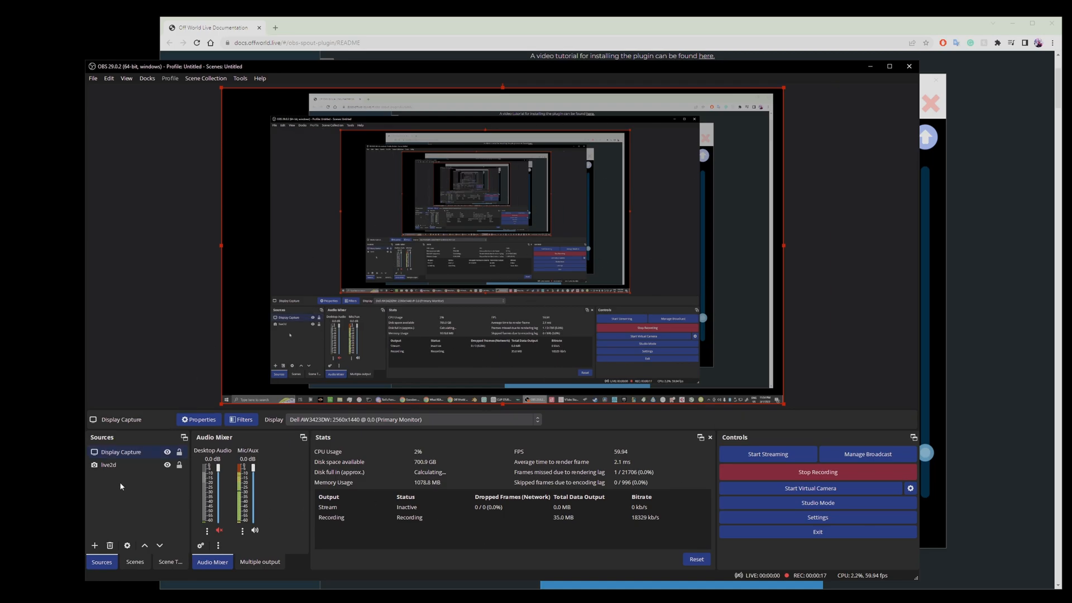
# Step: Follow VTube Studio's Spout2 install link to the obs-spout2-plugin releases page and download the installer
pyautogui.click(95, 545)
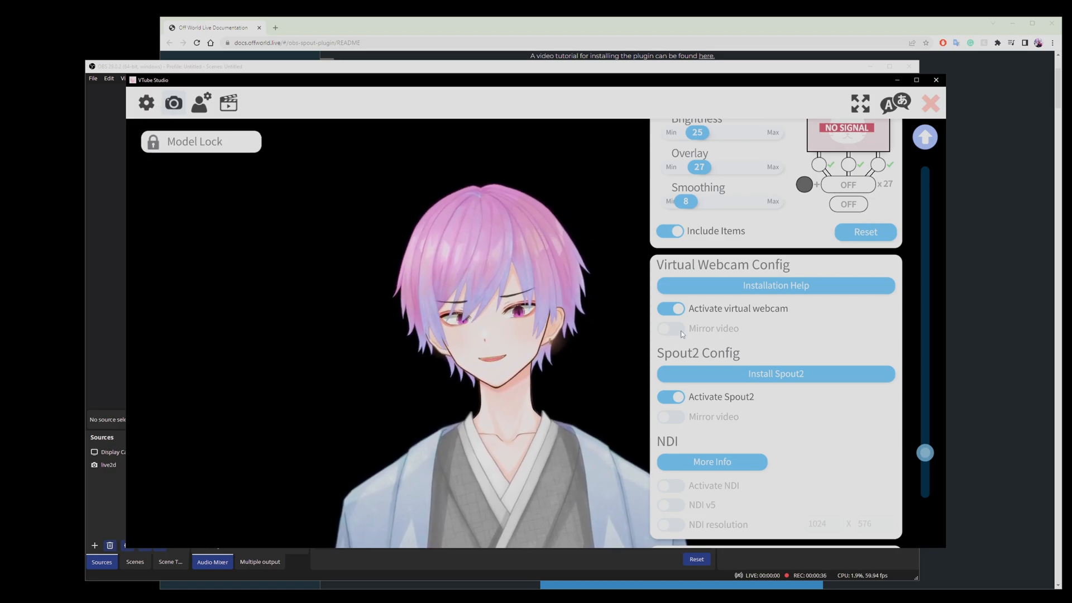
pyautogui.scroll(-3)
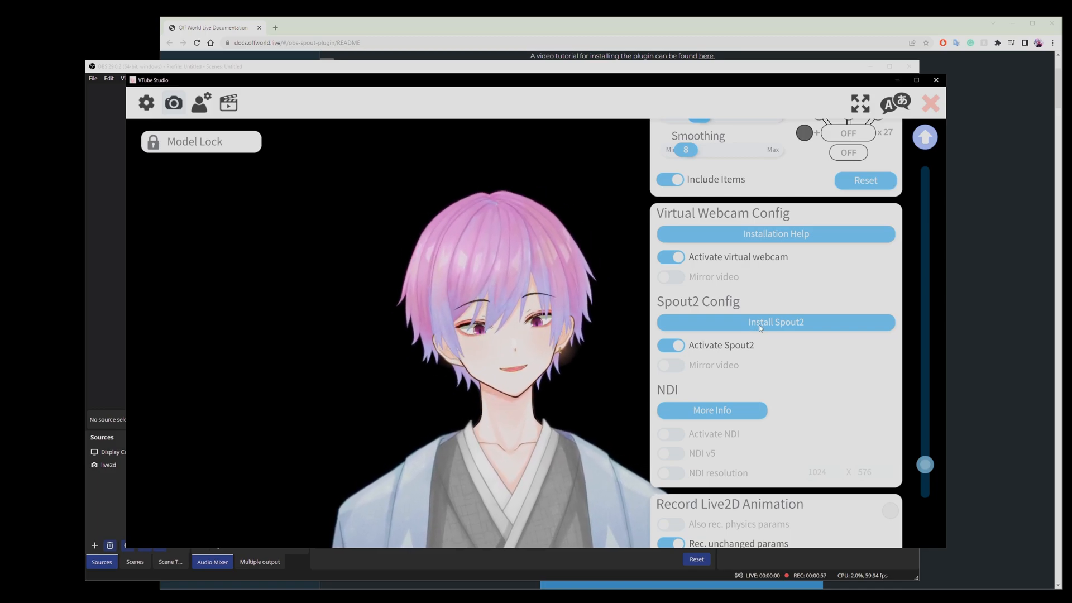
pyautogui.click(776, 322)
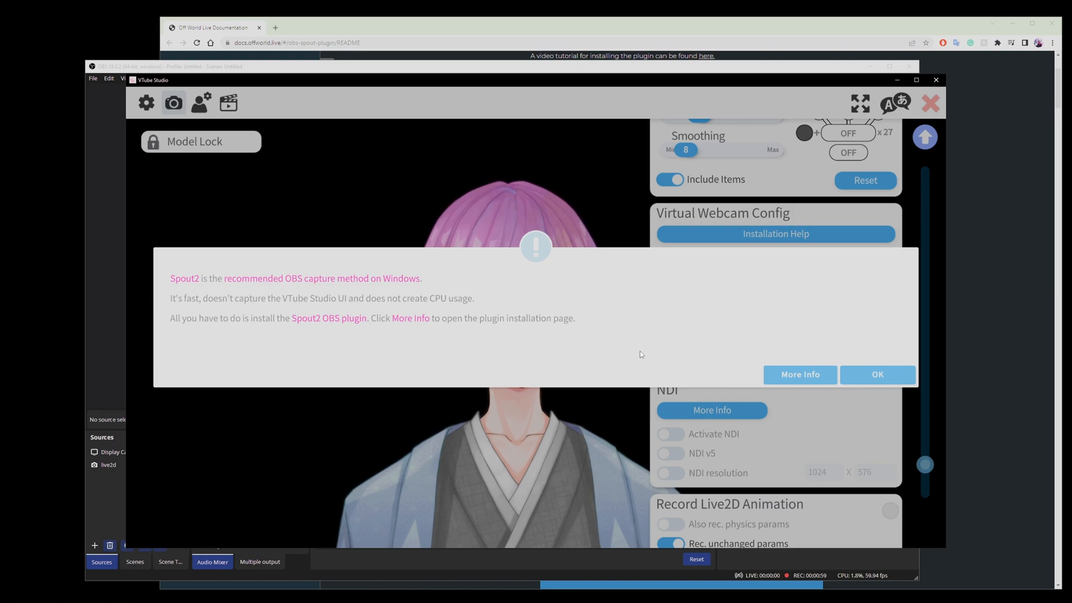
pyautogui.moveTo(805, 381)
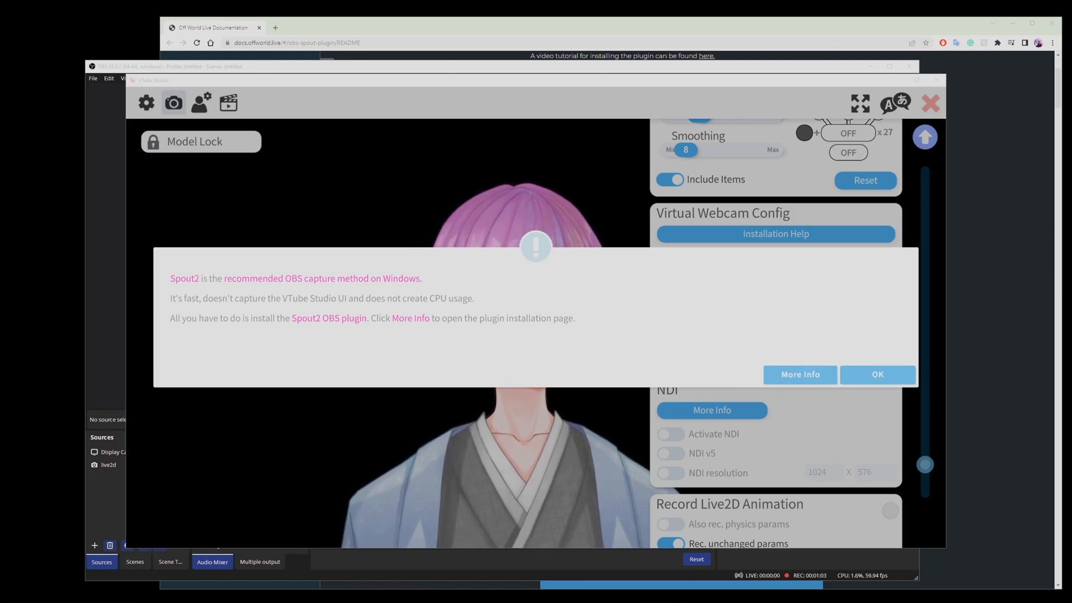
pyautogui.click(799, 374)
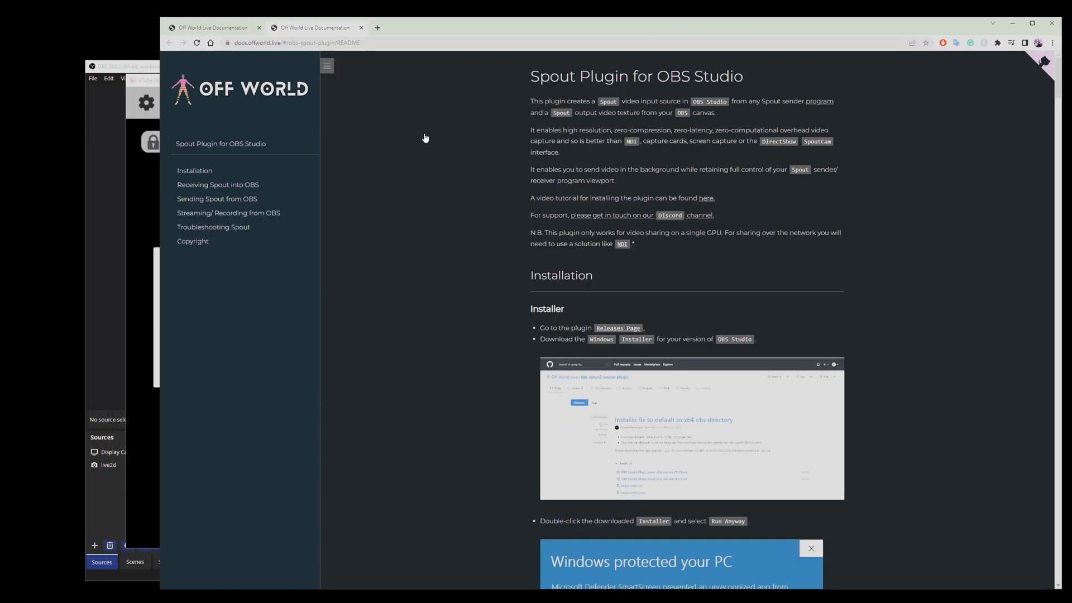
pyautogui.moveTo(618, 328)
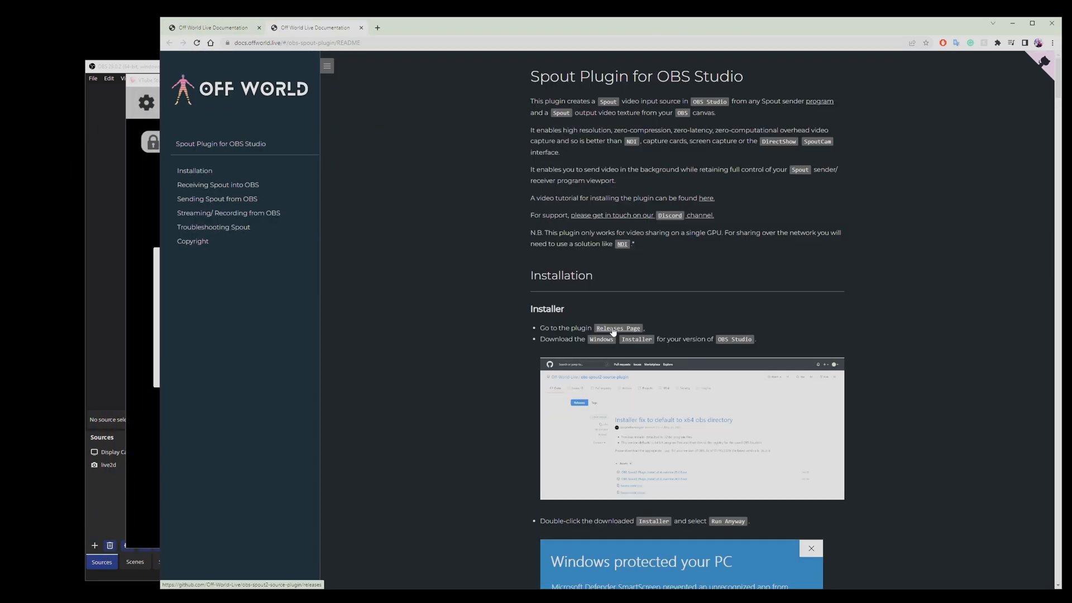
pyautogui.click(618, 329)
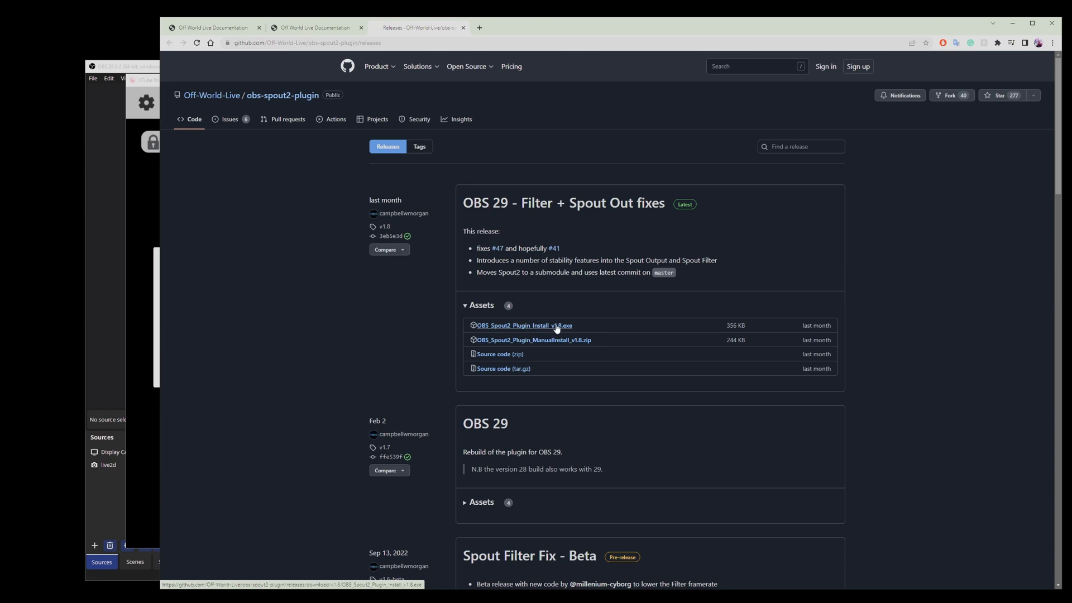
pyautogui.click(523, 326)
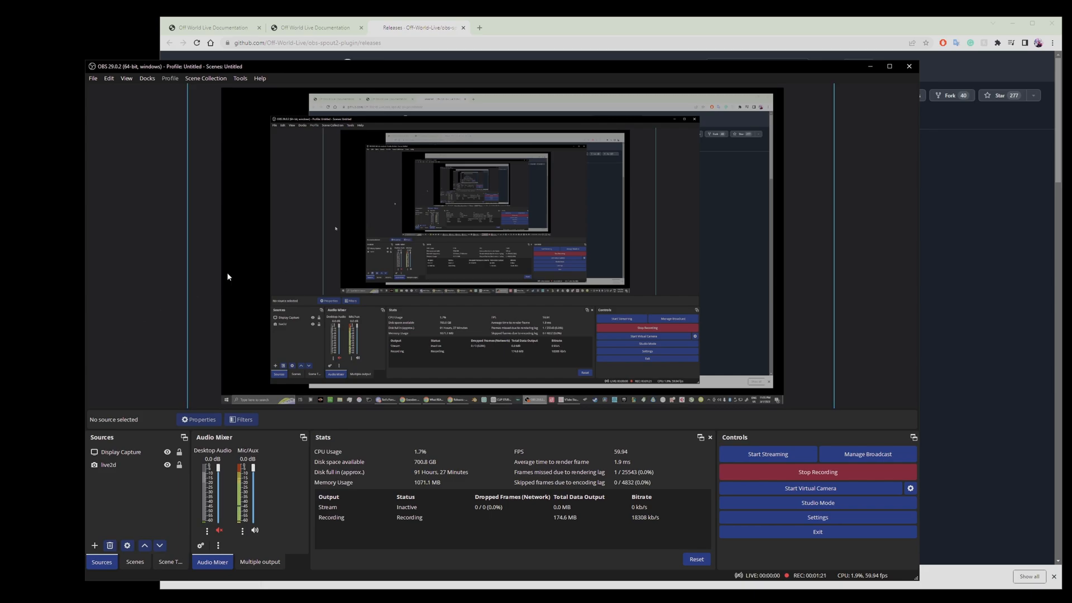
# Step: Add the existing live2dspout Spout2 Capture source to the OBS scene
pyautogui.click(94, 545)
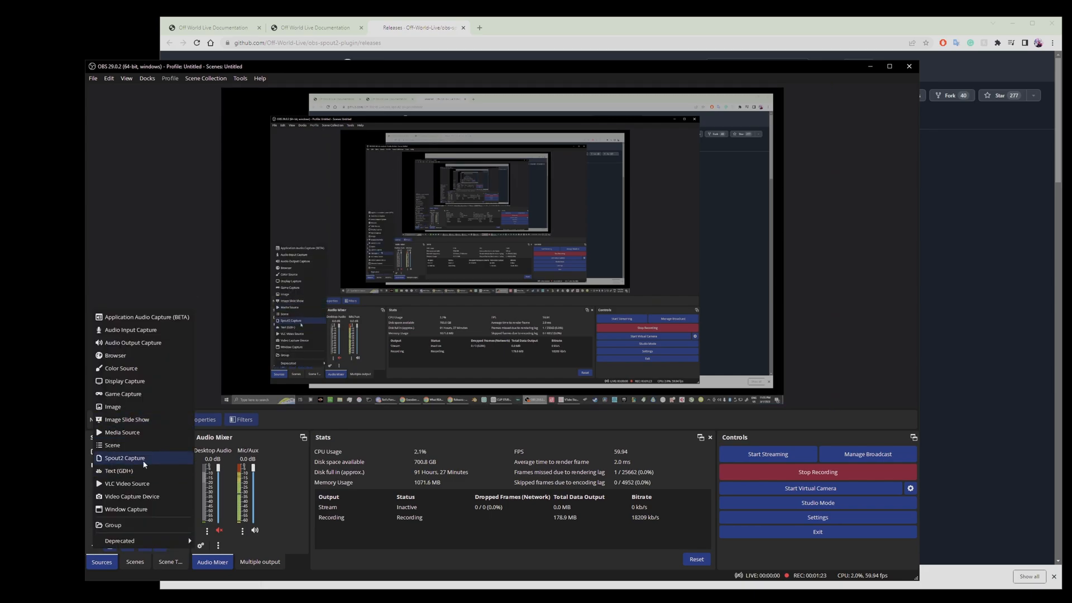
pyautogui.click(125, 457)
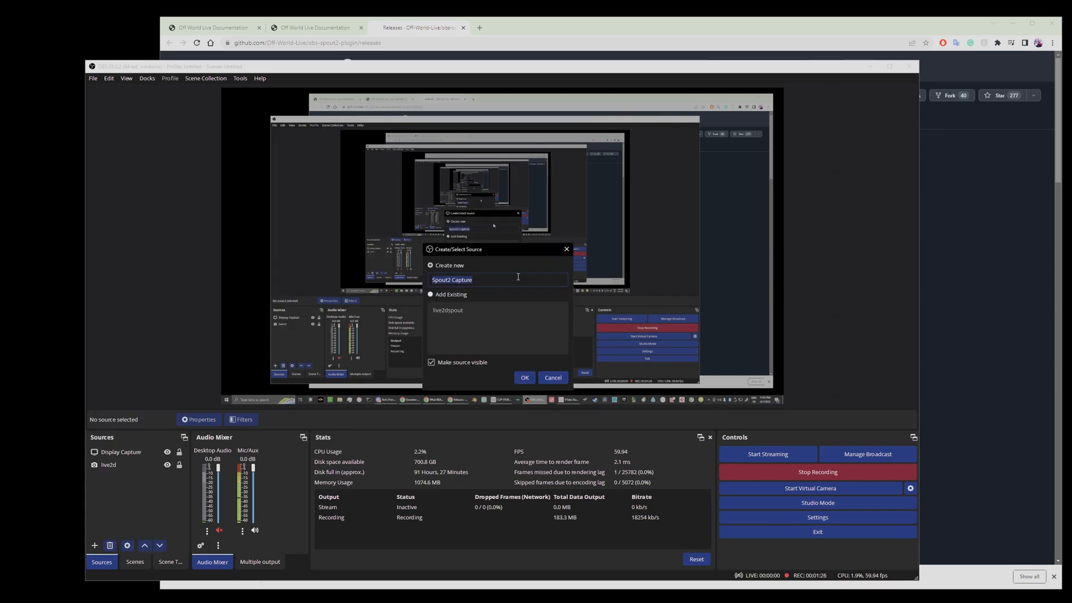
pyautogui.click(431, 295)
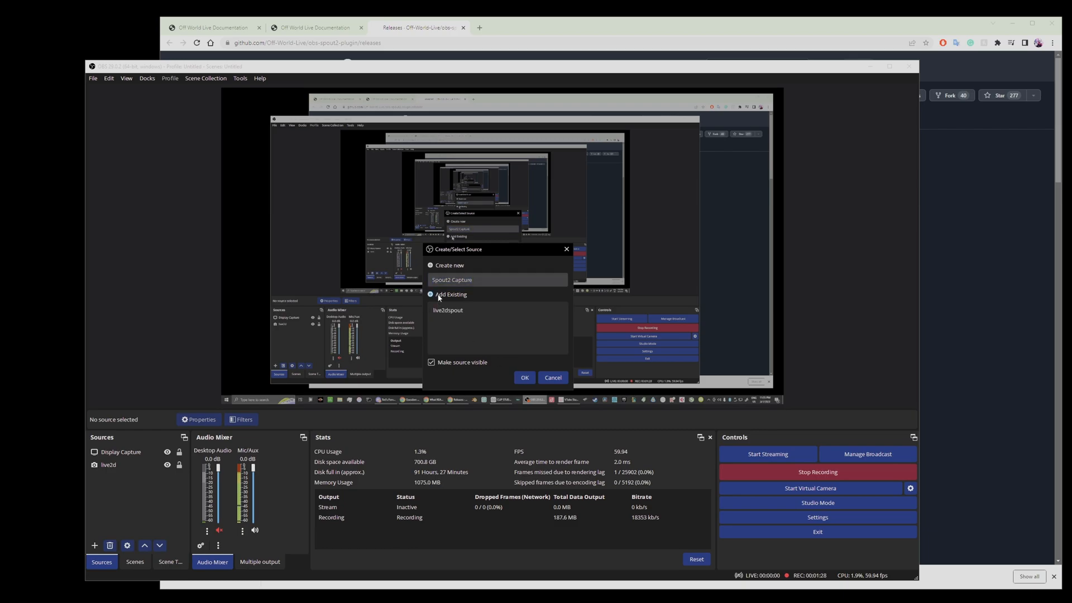
pyautogui.click(524, 377)
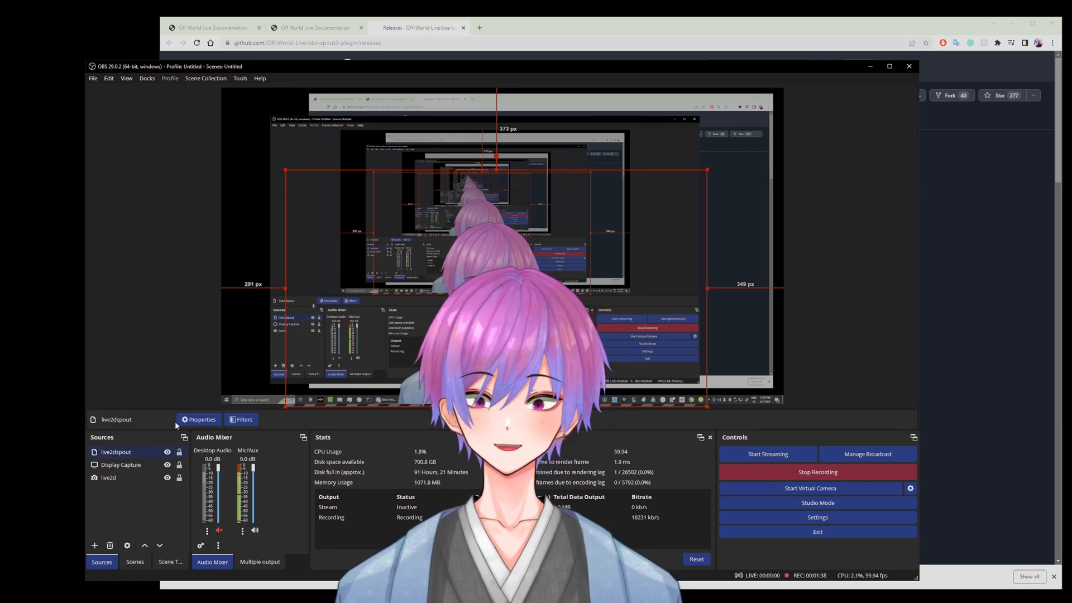
# Step: Set the live2dspout source's Spout sender to VTubeStudioSpout
pyautogui.click(200, 419)
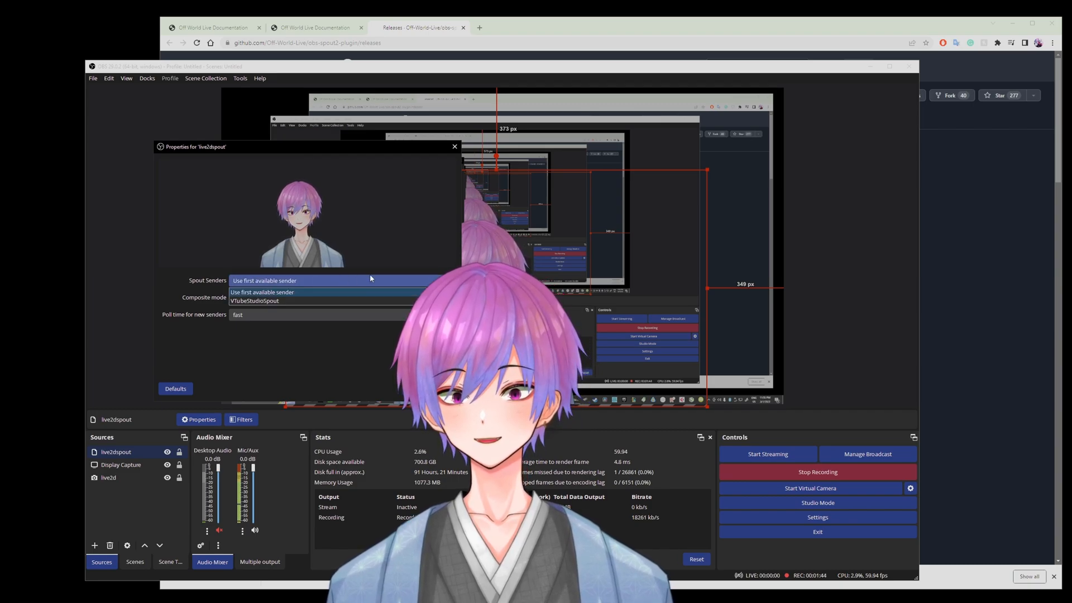
pyautogui.click(255, 301)
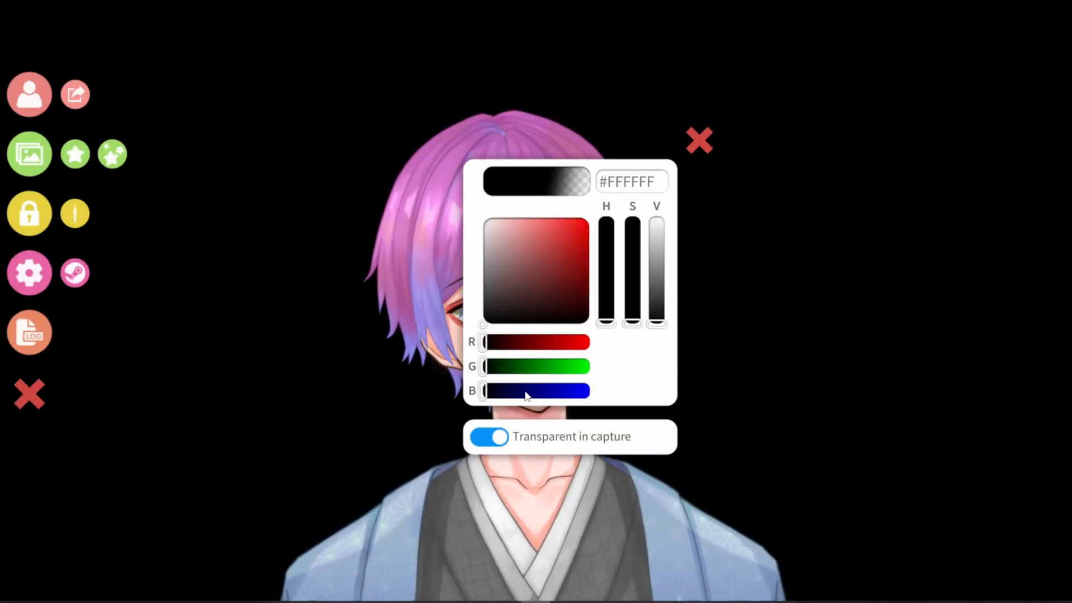
# Step: Enable 'Transparent in capture' for the VTube Studio background and return to OBS
pyautogui.click(699, 141)
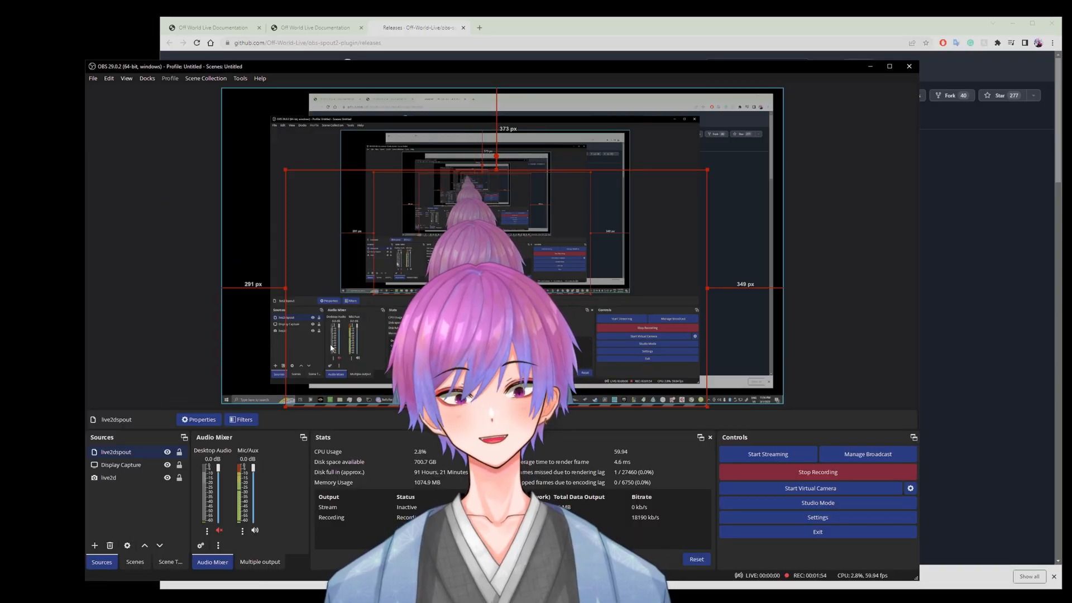